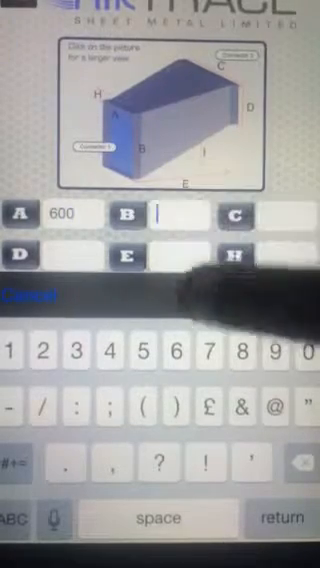
type("400")
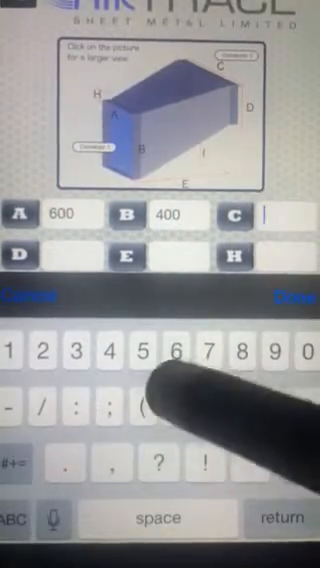
type("600")
left_click(72, 256)
type("4")
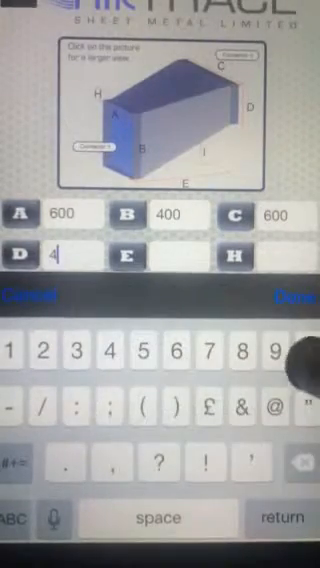
type("00")
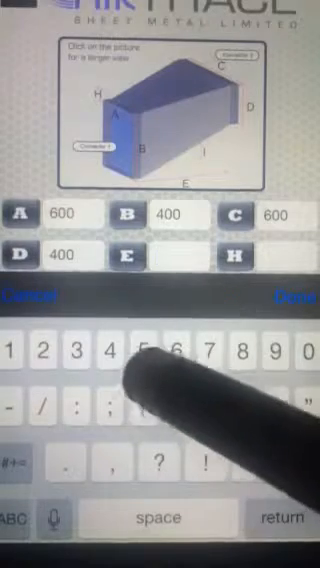
type("750")
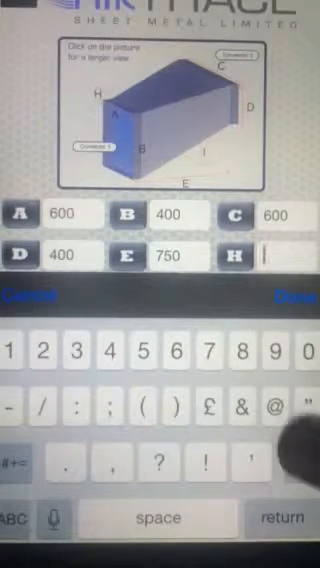
type("0")
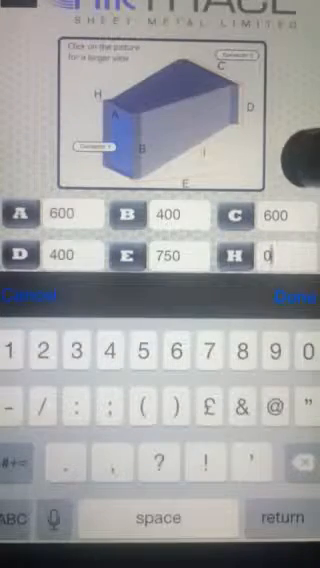